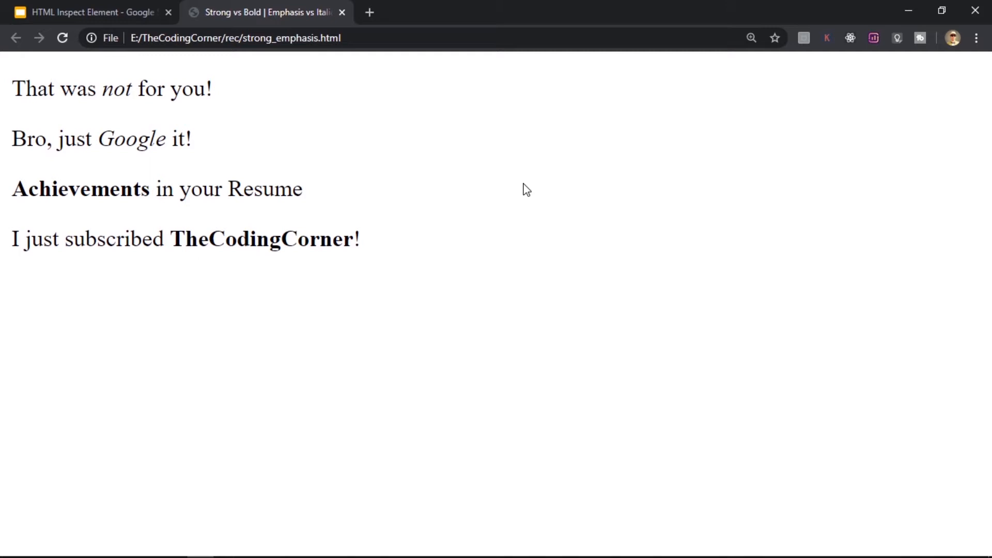
mouse_move(99, 166)
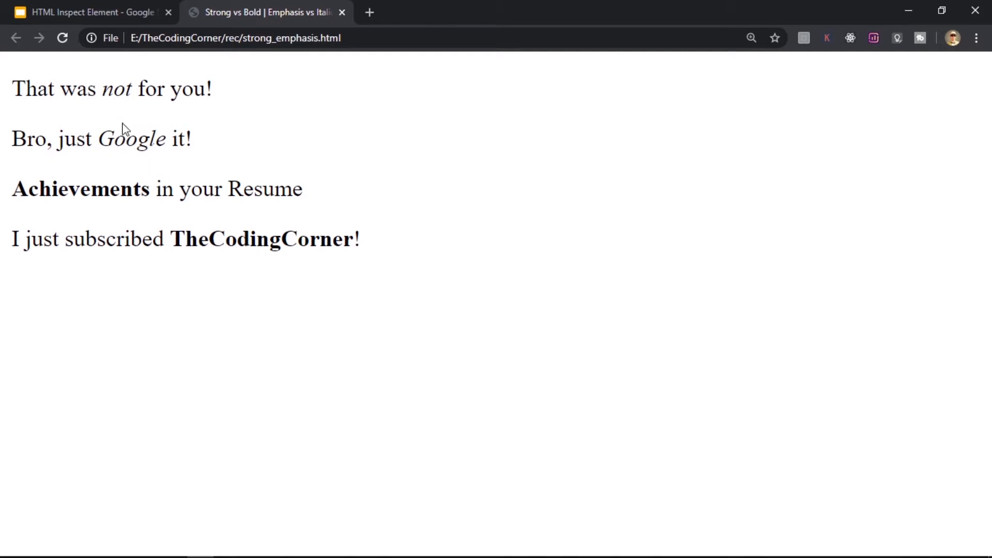
mouse_move(126, 162)
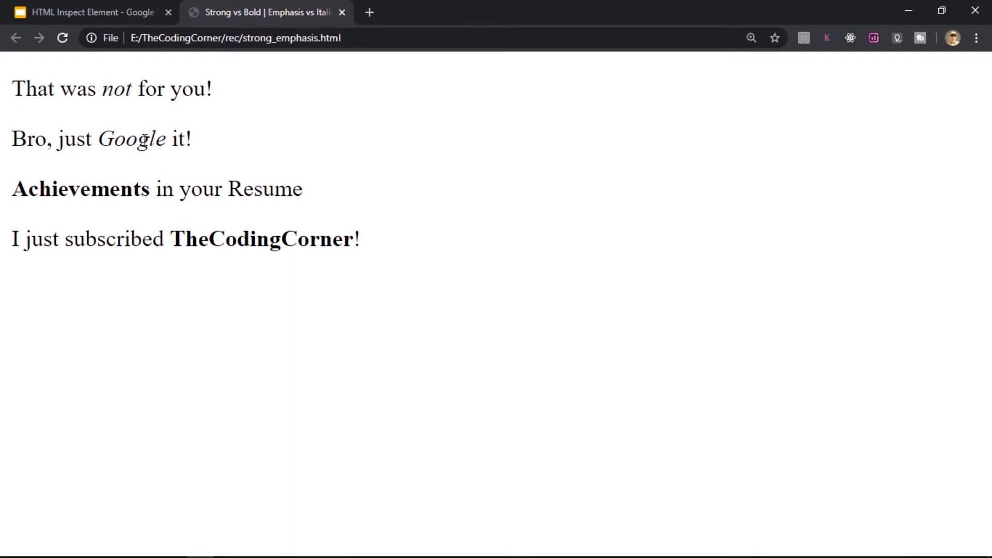
Step: Inspect the italic word Google from the page context menu, revealing its i element
right_click(146, 143)
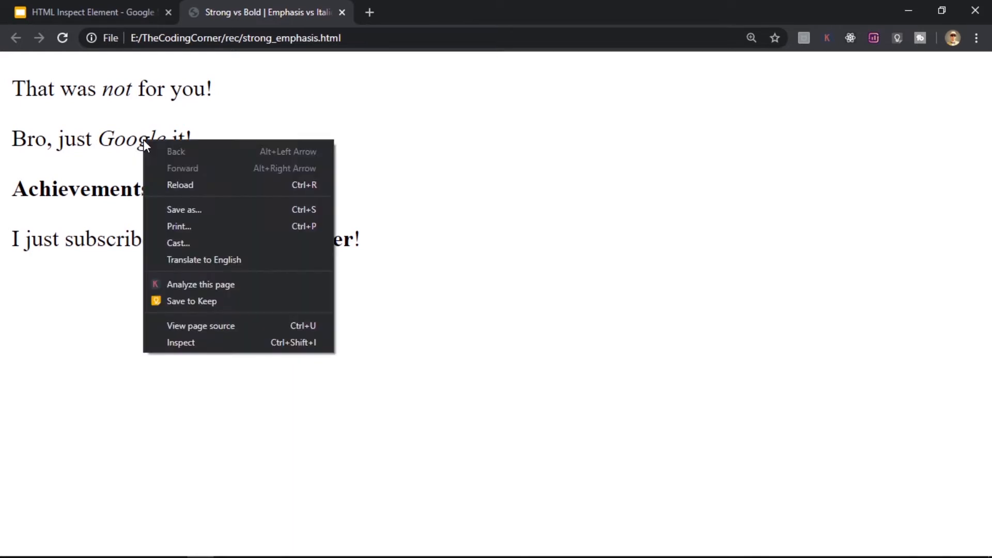
mouse_move(180, 342)
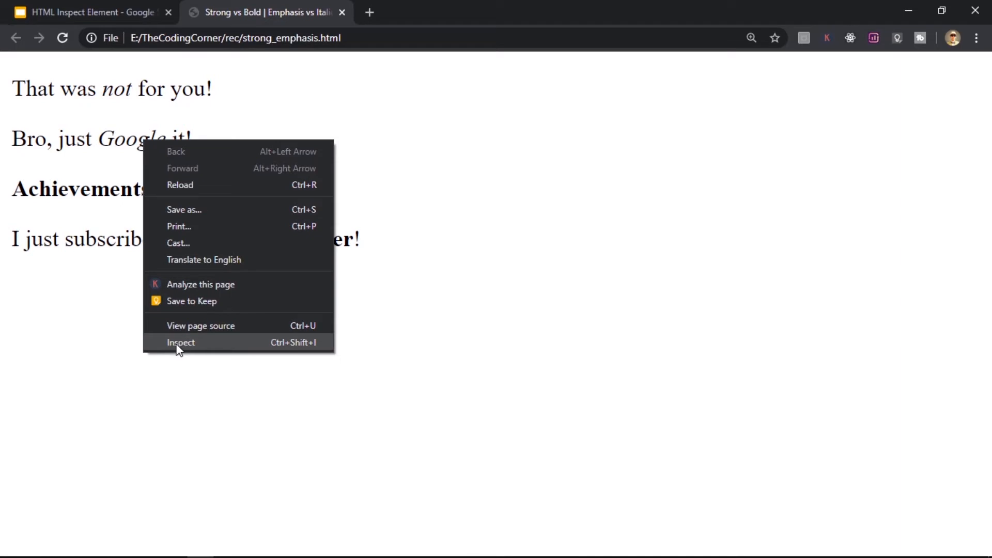
left_click(208, 350)
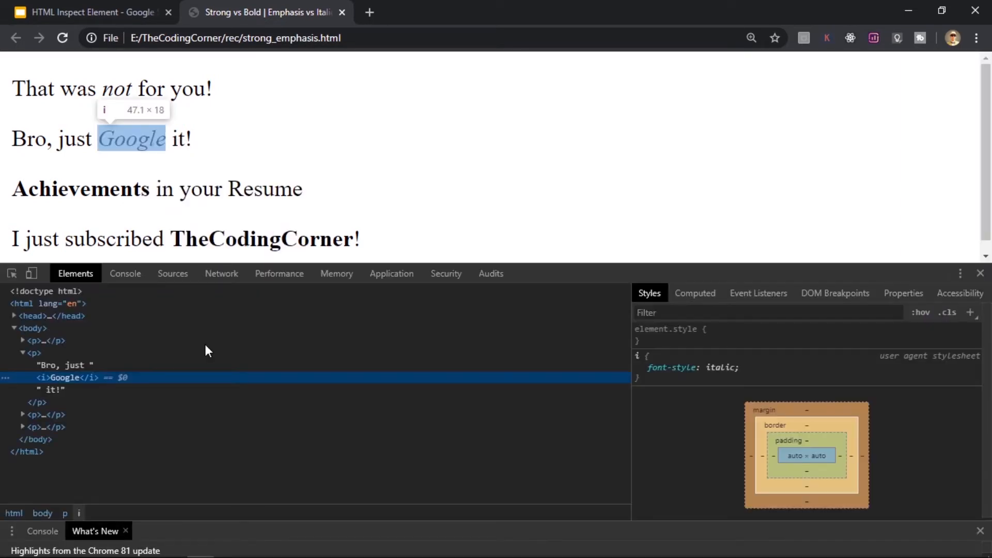
mouse_move(96, 386)
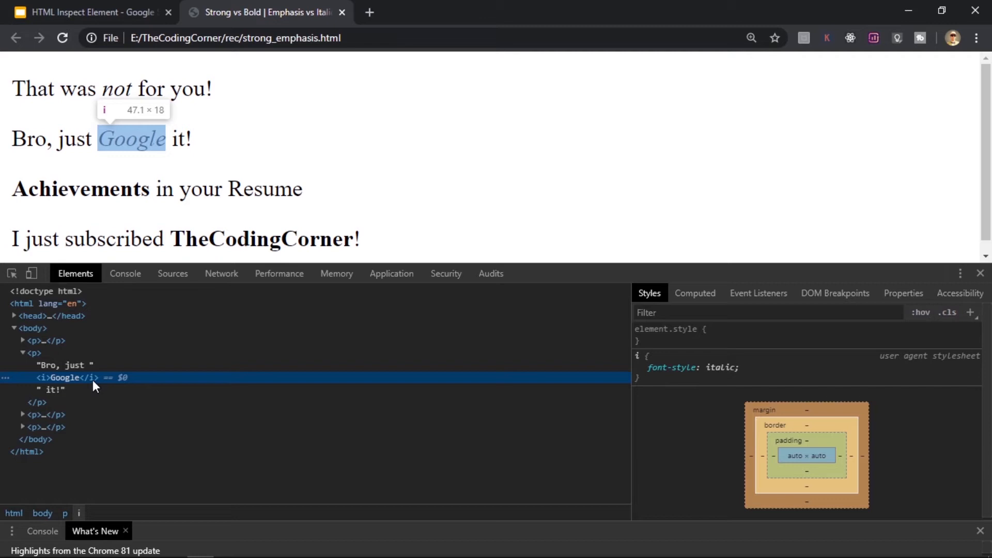
mouse_move(68, 385)
type("Facebook")
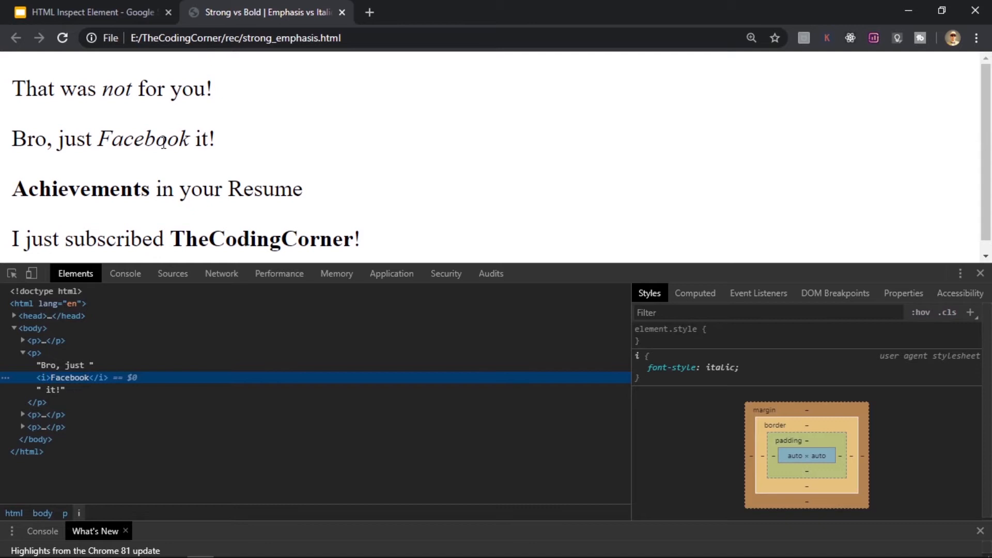
mouse_move(190, 140)
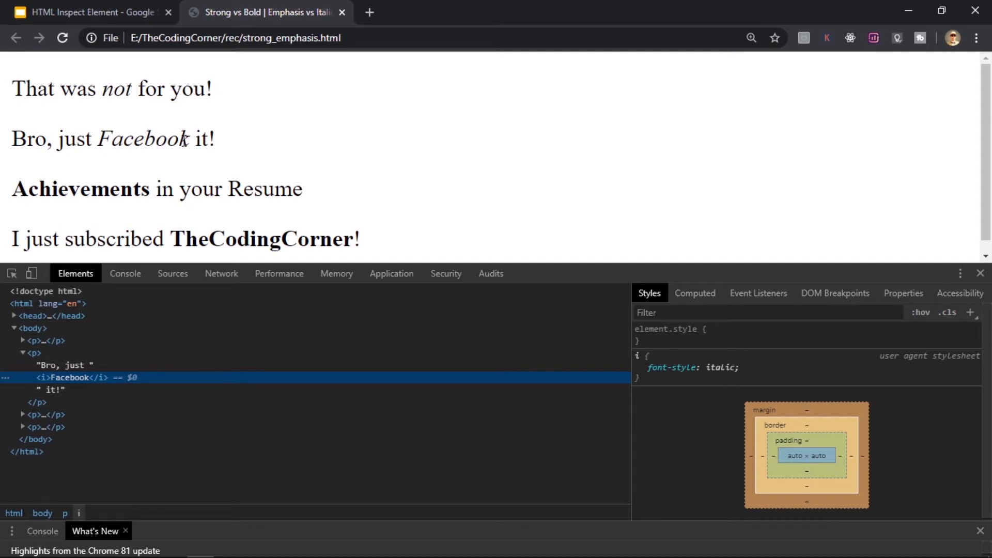
Step: Reload the page so the paragraph reverts to 'Bro, just Google it!' and select its text node
left_click(62, 38)
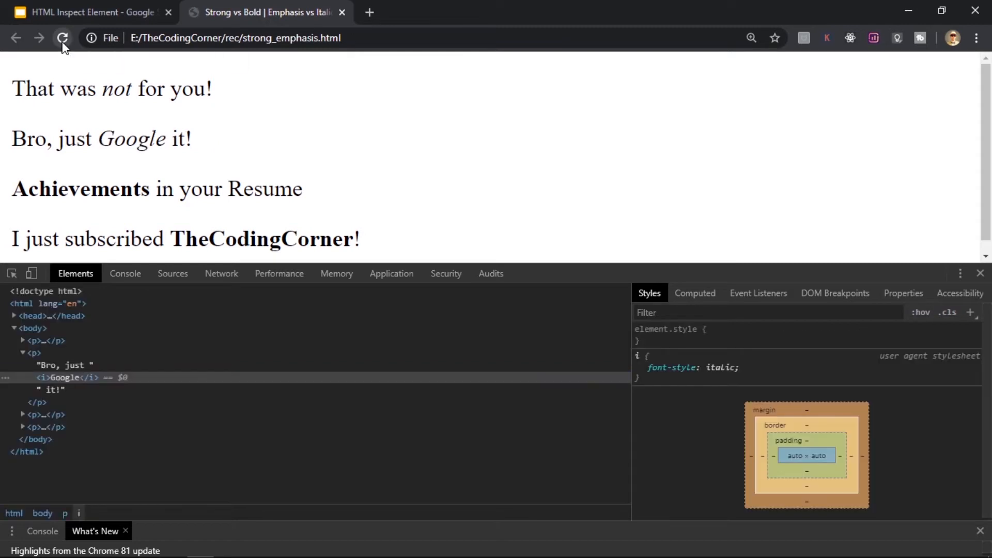
double_click(132, 139)
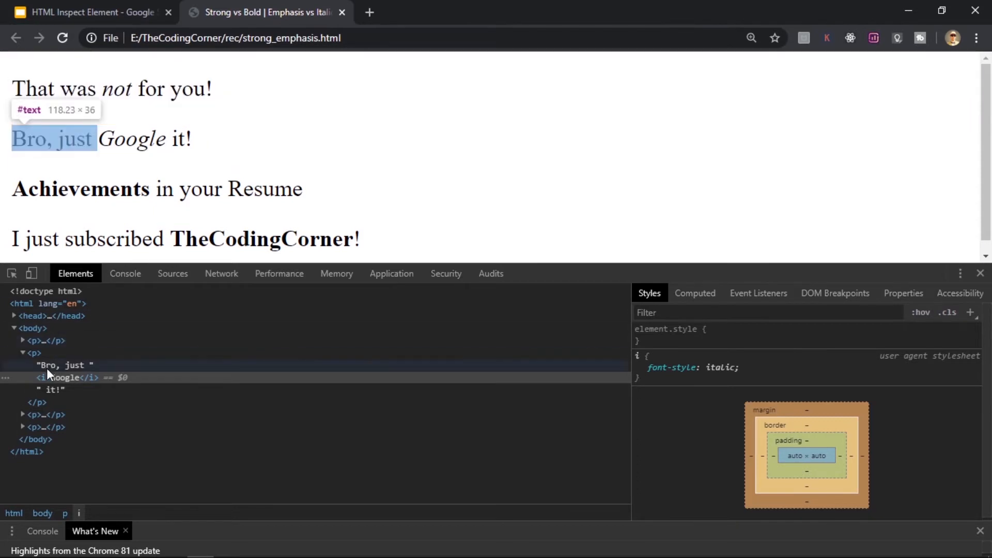
mouse_move(70, 377)
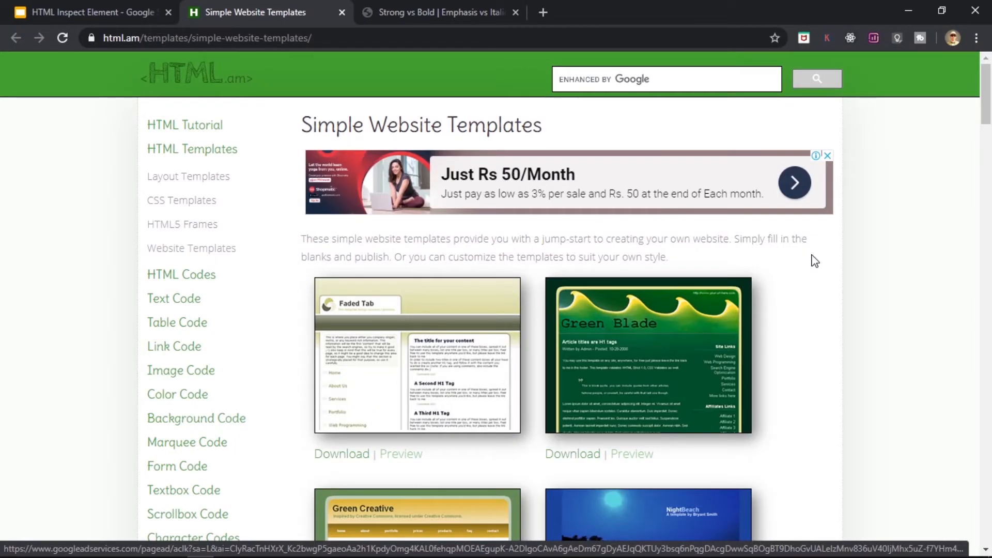
Step: Open the Green Blade template's Preview from the Simple Website Templates list
scroll("down", 3)
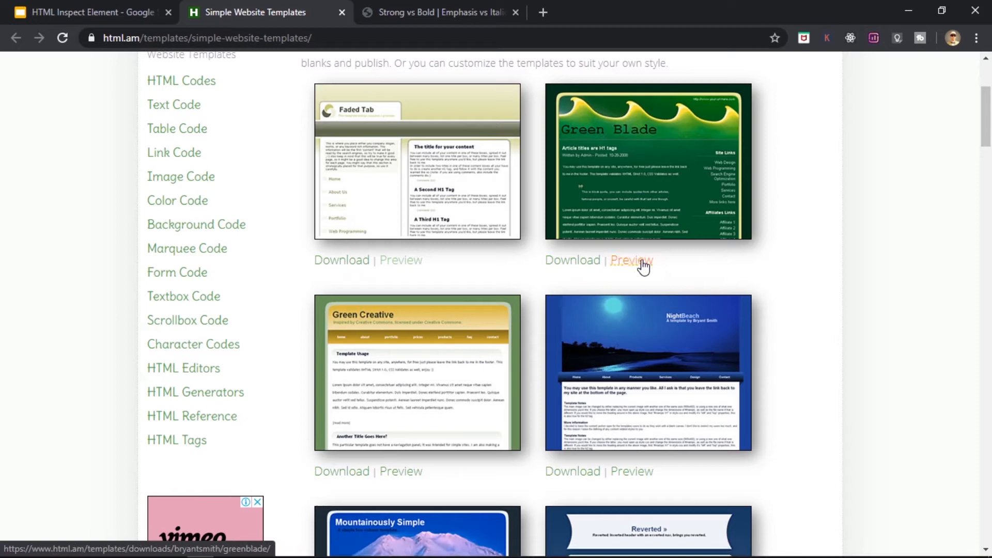
left_click(631, 260)
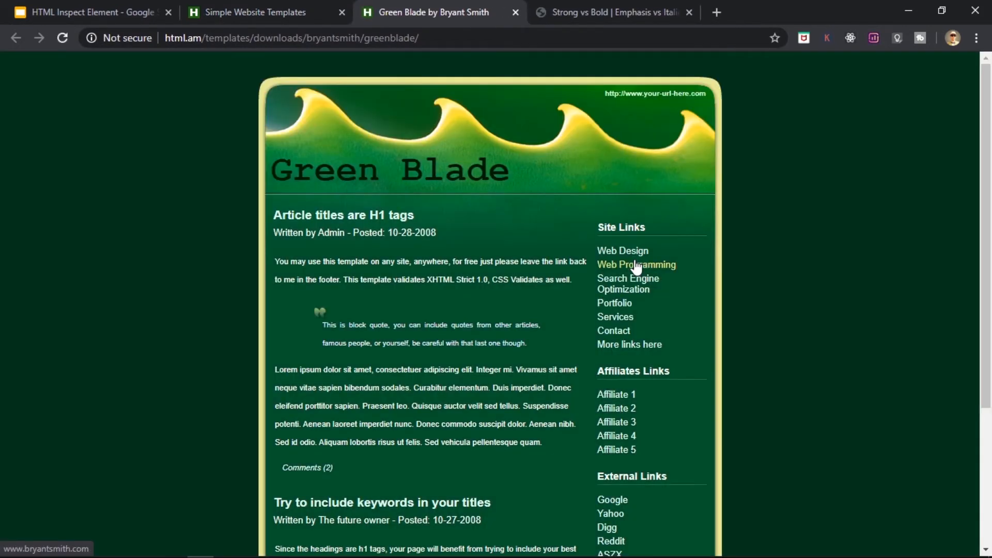
mouse_move(500, 279)
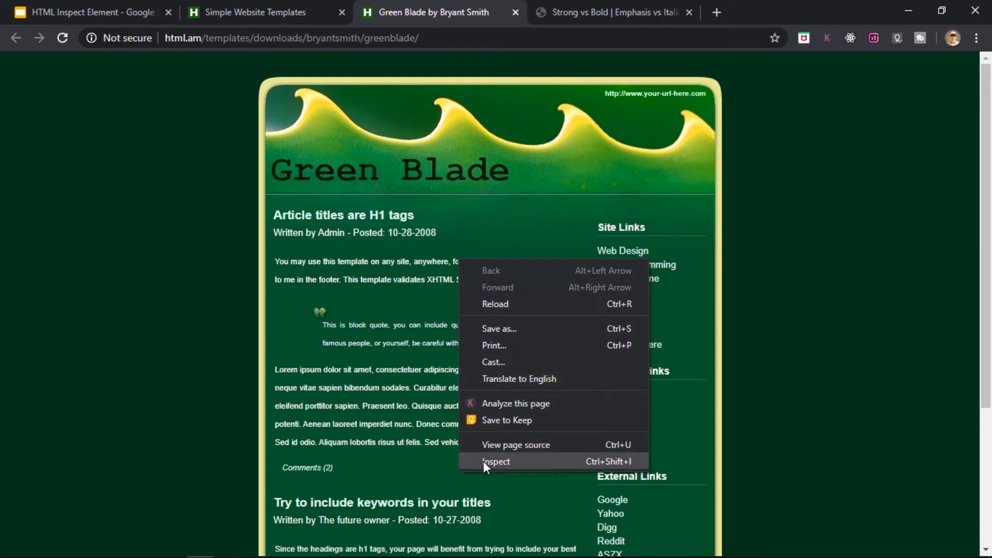
mouse_move(412, 288)
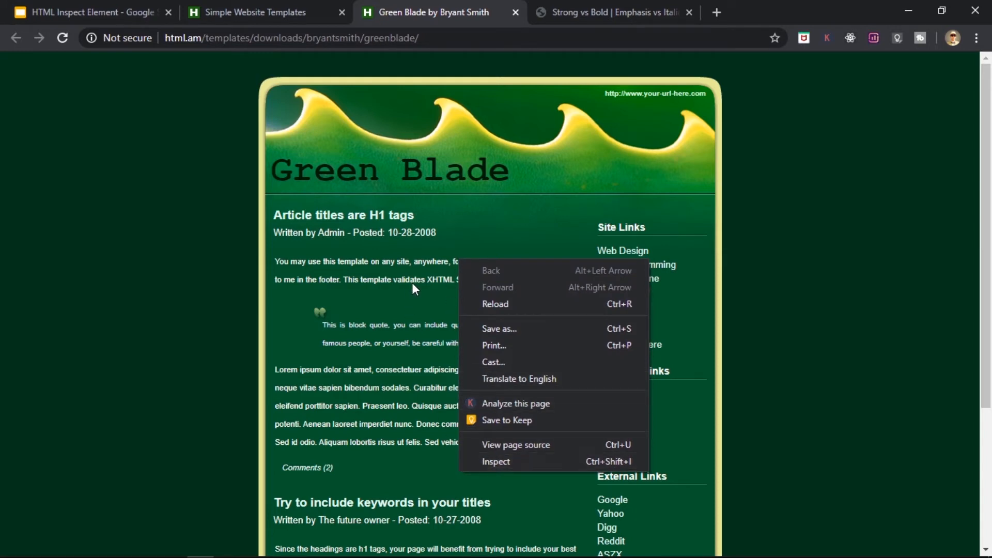
Step: Inspect the first article paragraph of the Green Blade page, showing its p element
left_click(412, 288)
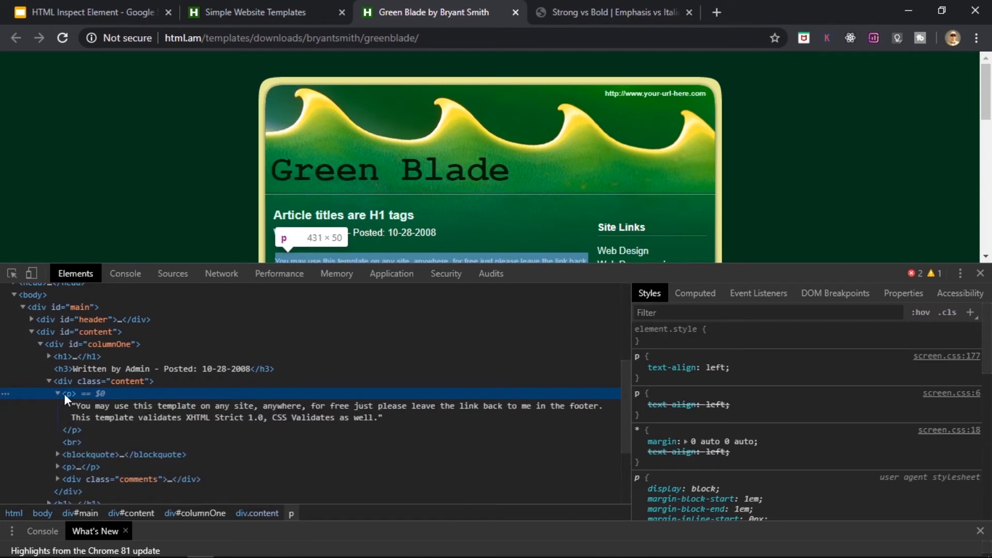
mouse_move(85, 400)
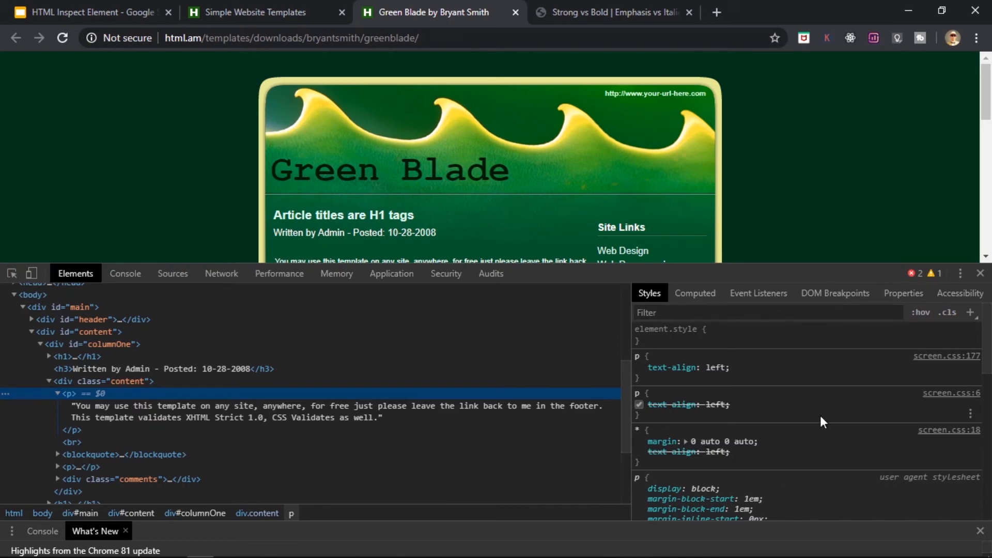
left_click(639, 367)
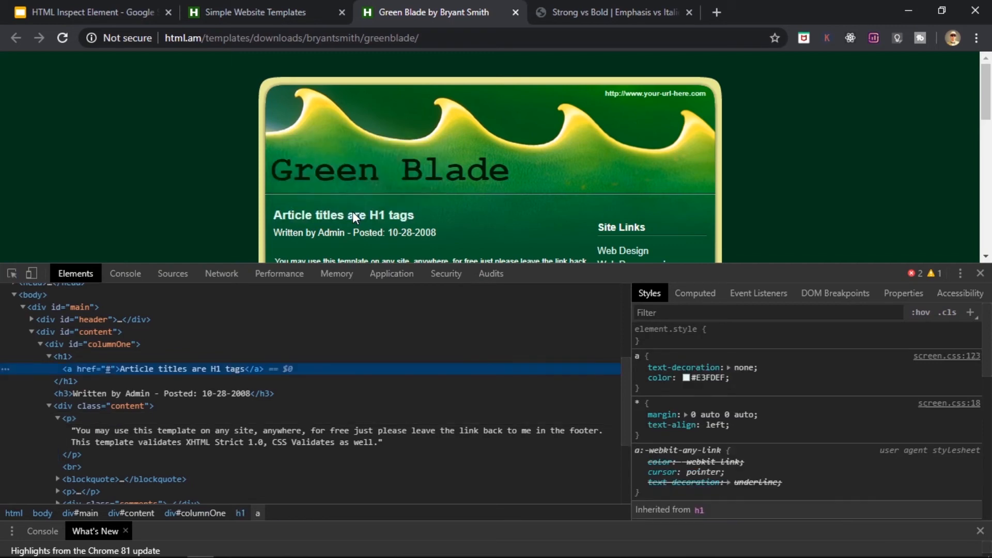
mouse_move(61, 356)
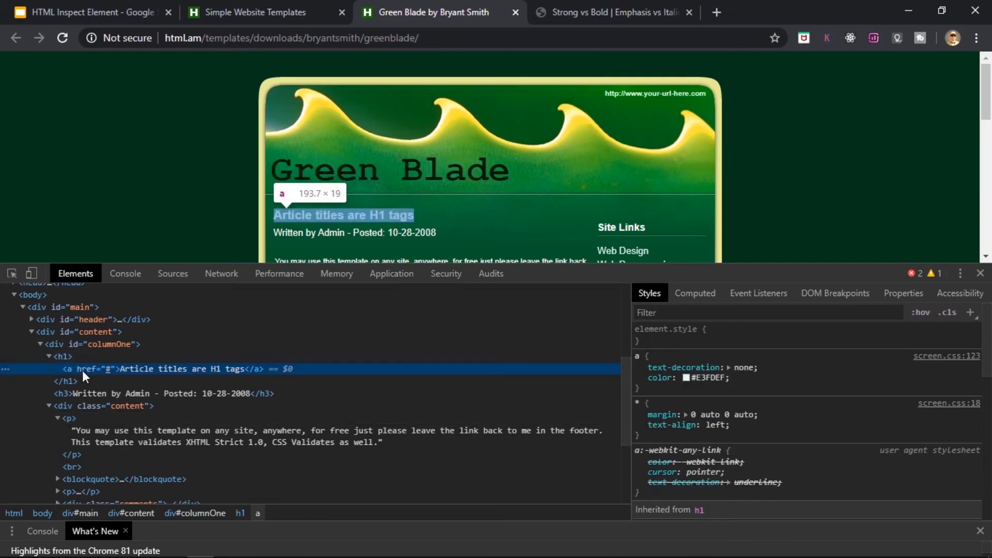
mouse_move(73, 377)
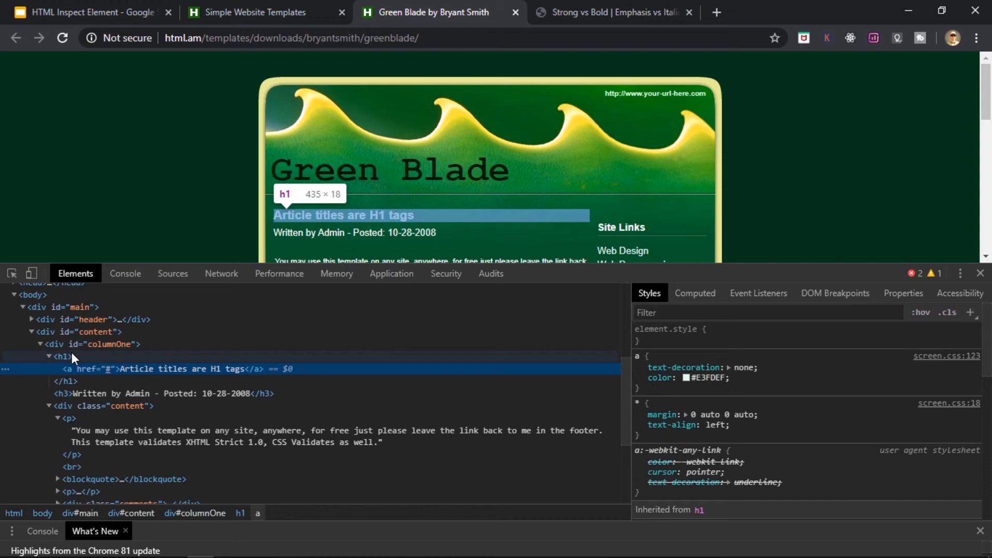
mouse_move(144, 373)
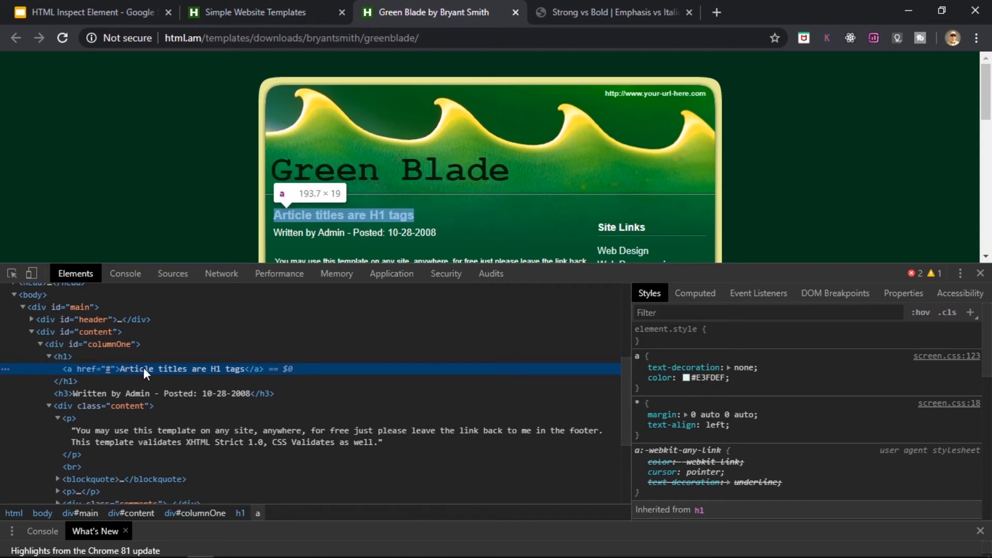
mouse_move(155, 375)
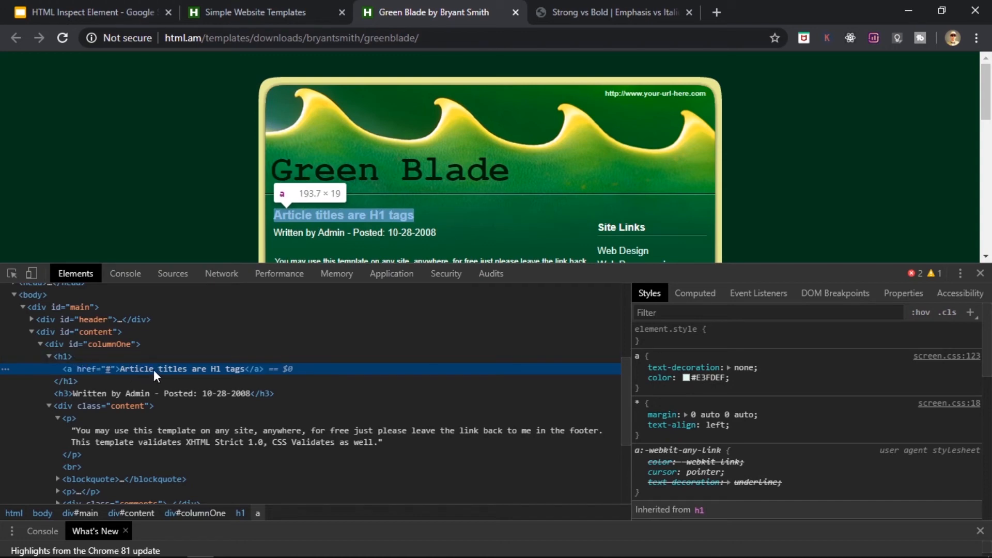